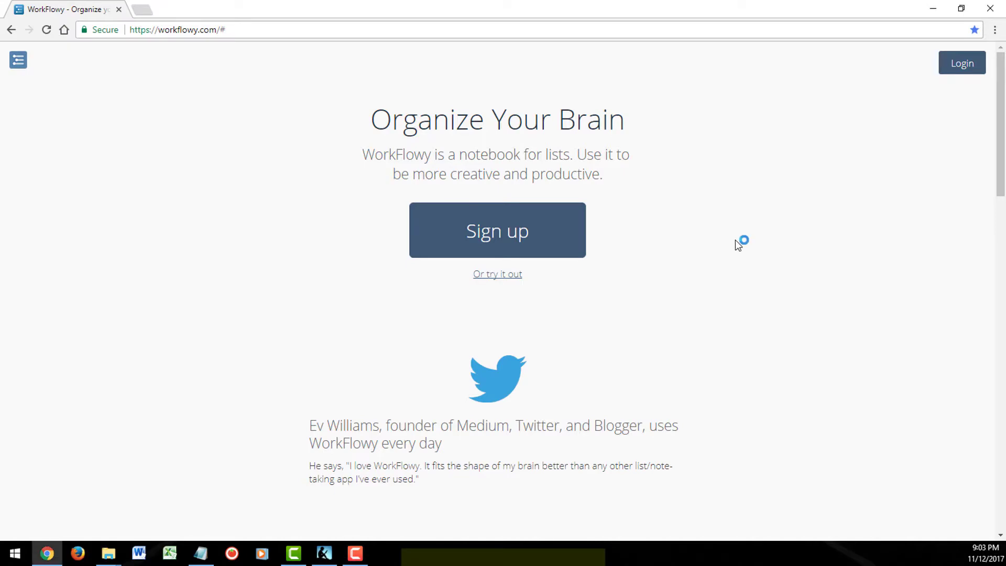
# Load the instant demo list via the 'Or try it out' link, without signing up.
pyautogui.scroll(-3)
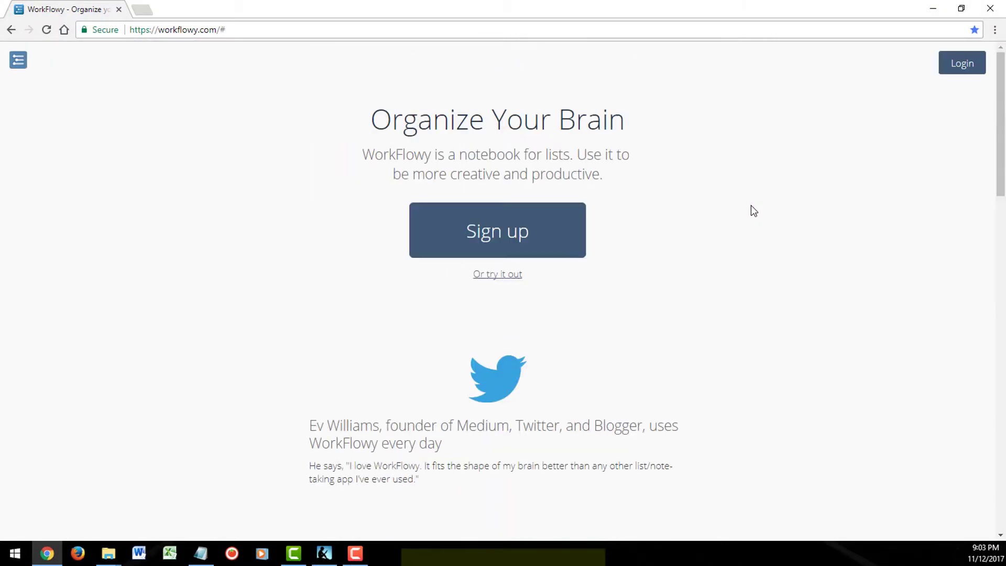
pyautogui.moveTo(497, 273)
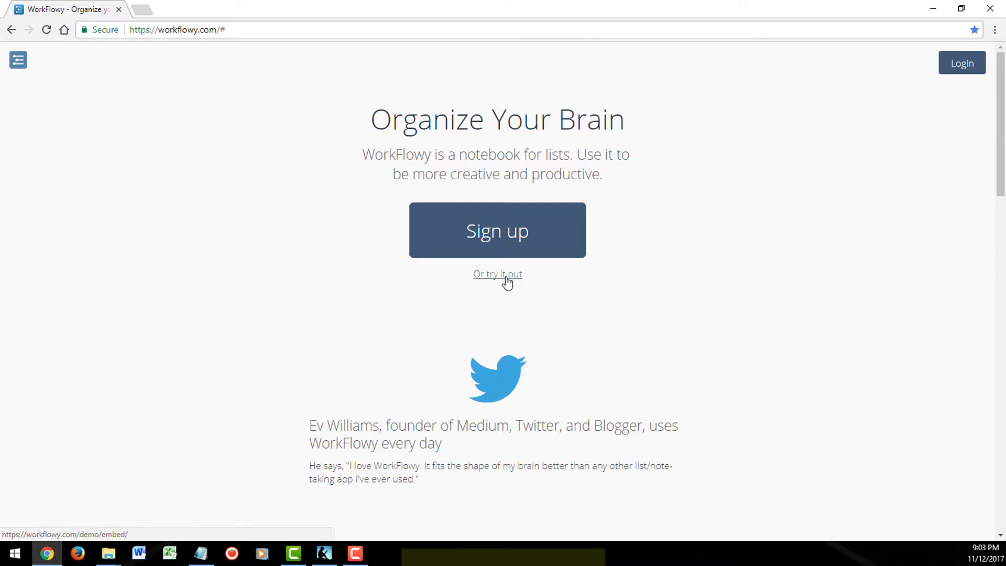
pyautogui.moveTo(535, 282)
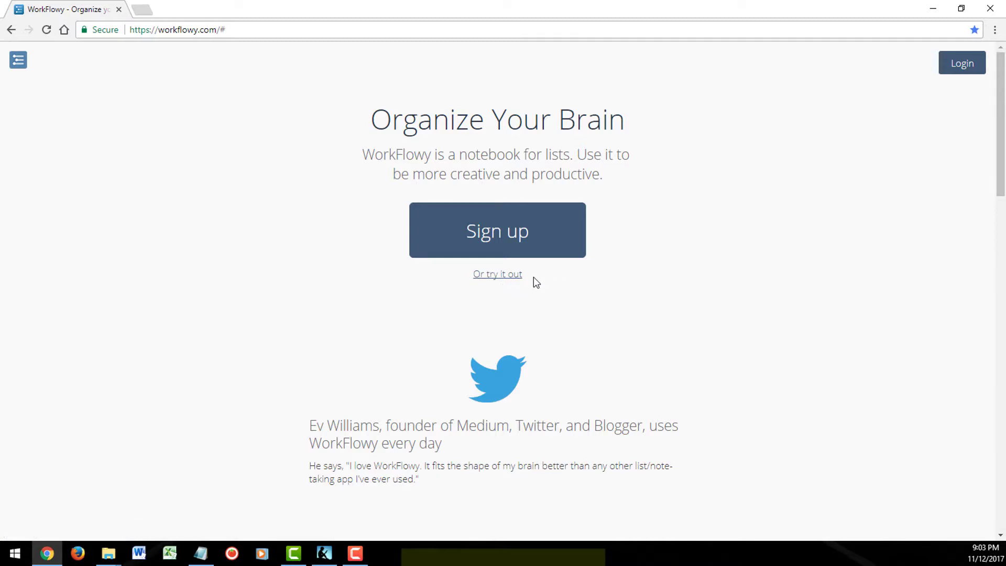
pyautogui.click(497, 274)
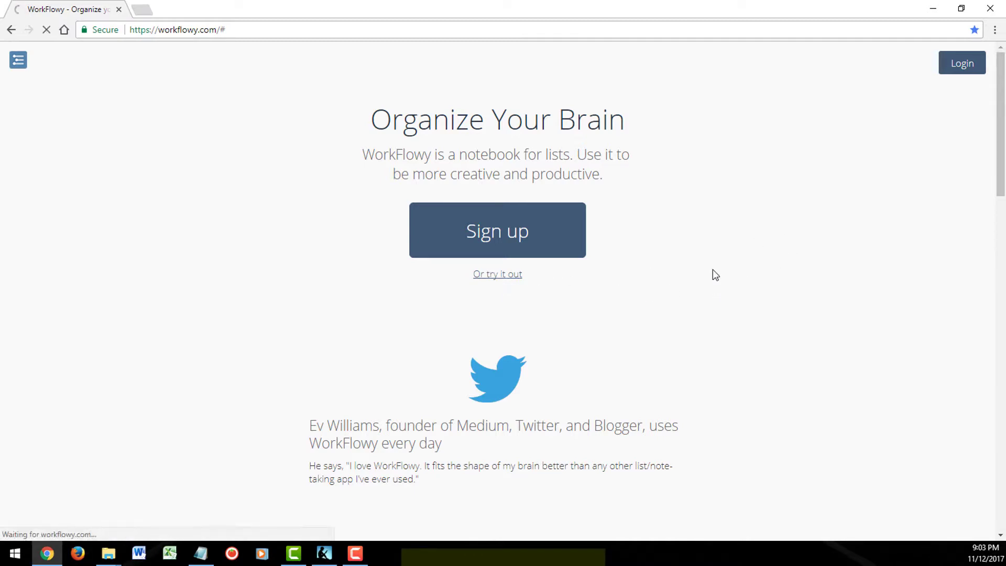
# Zoom into the This Week bullet, then return to the Example To-Do List via the breadcrumb.
pyautogui.click(496, 273)
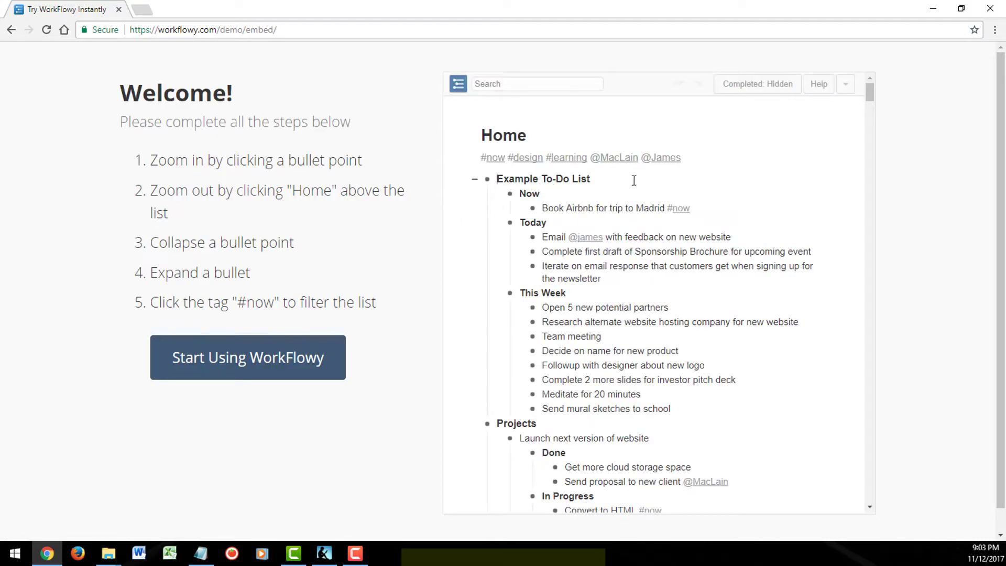
pyautogui.click(511, 192)
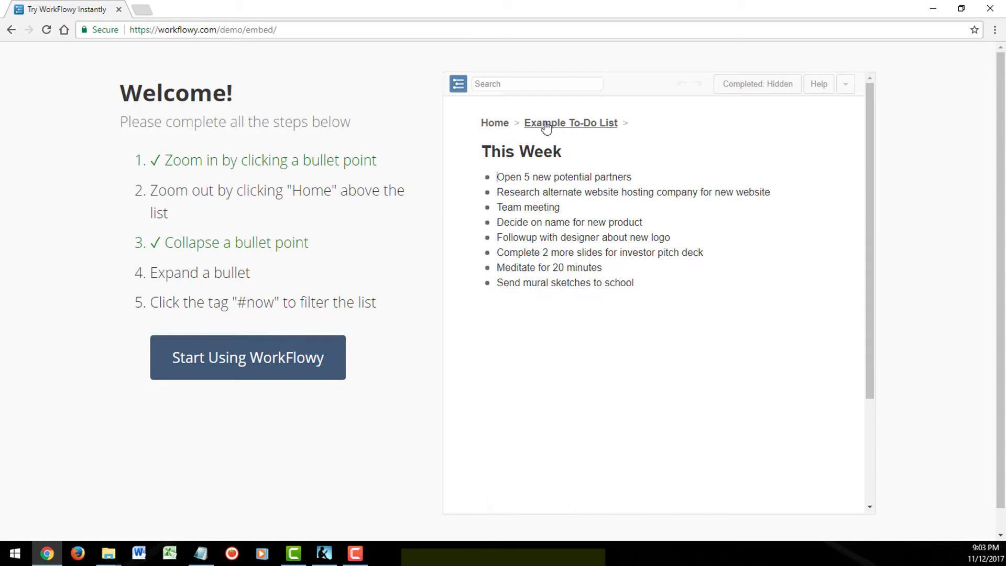
pyautogui.click(494, 123)
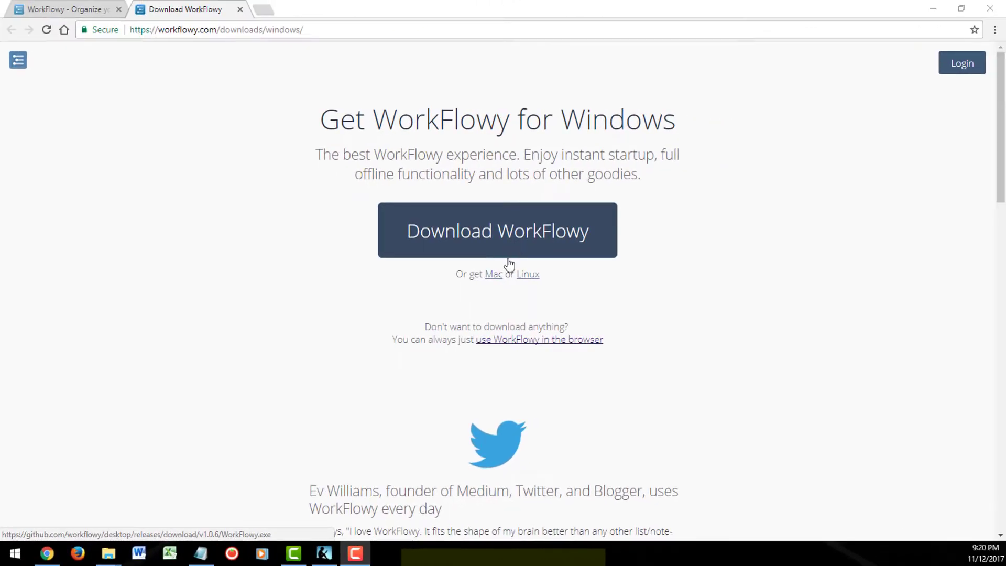
# Download the Windows desktop app, then view the list font options in Settings.
pyautogui.click(493, 274)
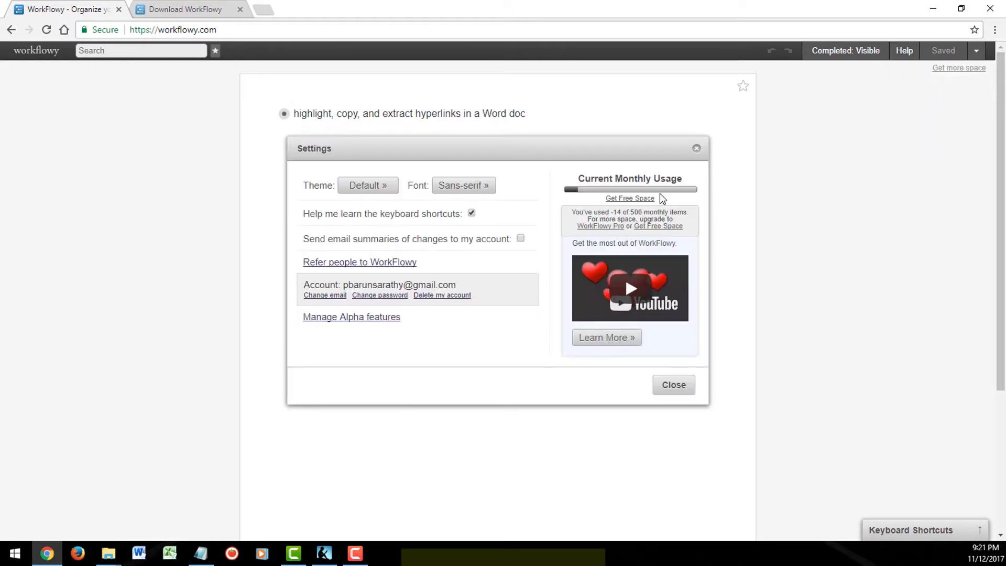
pyautogui.click(462, 186)
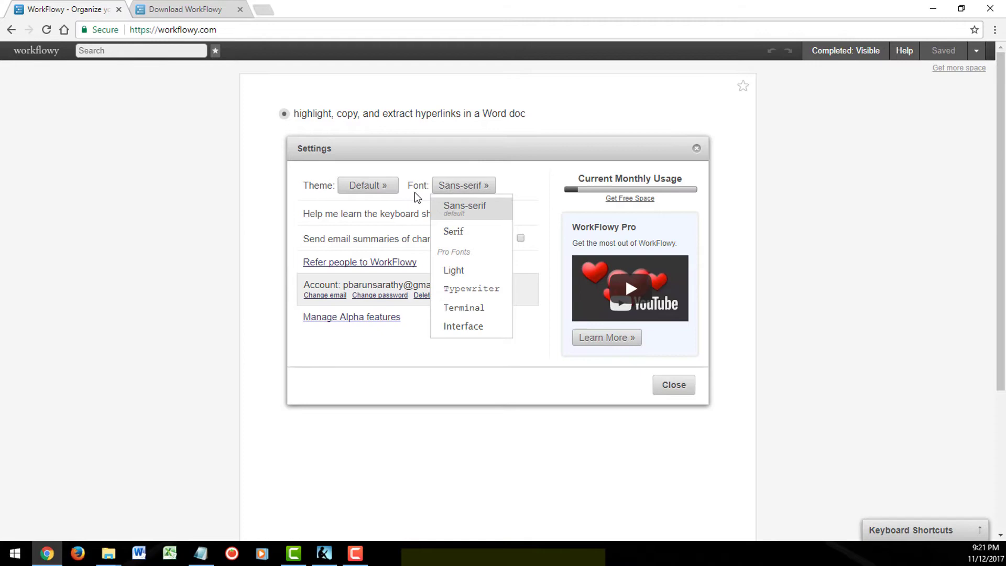
pyautogui.click(366, 185)
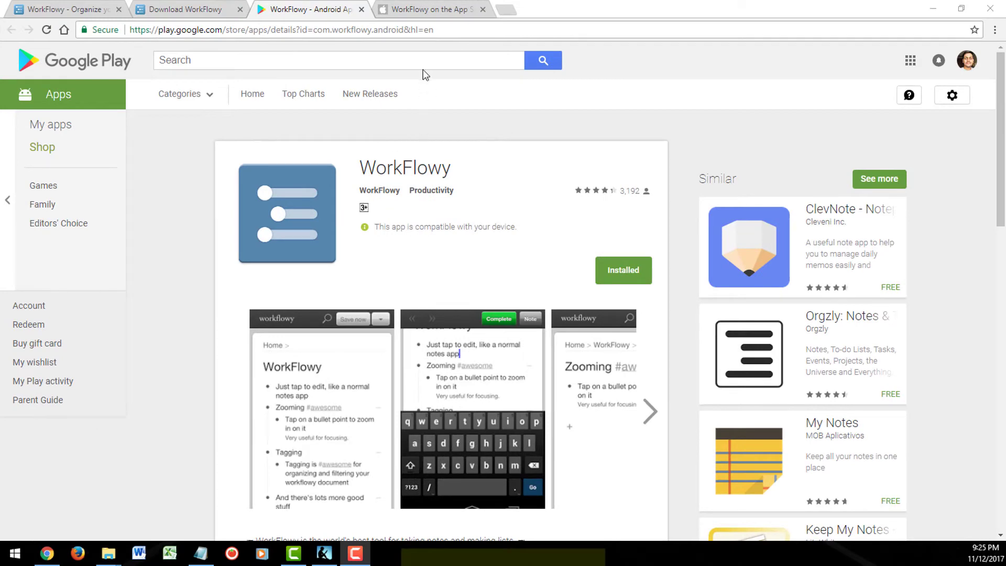
# View the WorkFlowy Android app listing on Google Play with its screenshots.
pyautogui.click(430, 9)
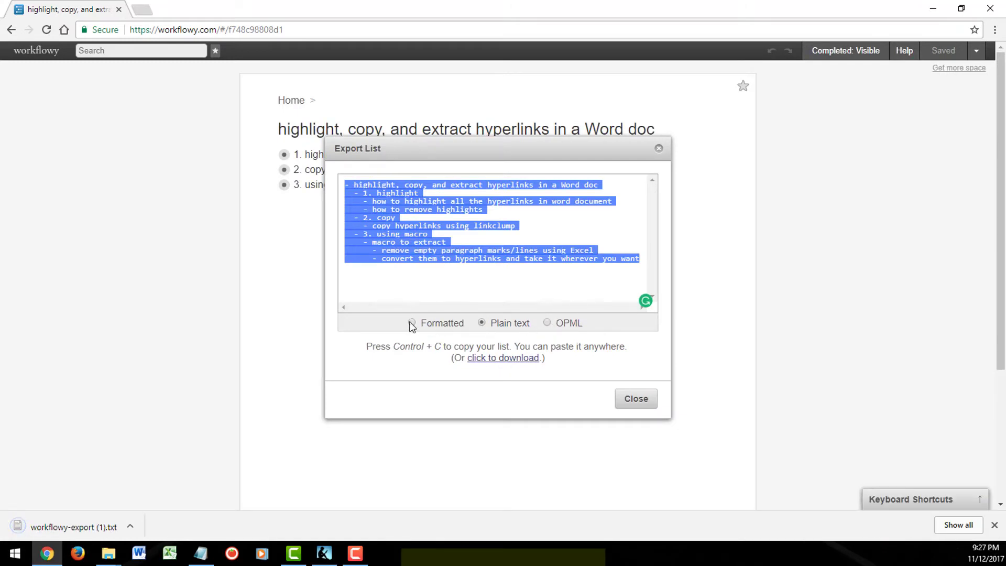
# Close the Export List panel and show the 'Get more space' options for monthly items.
pyautogui.click(547, 323)
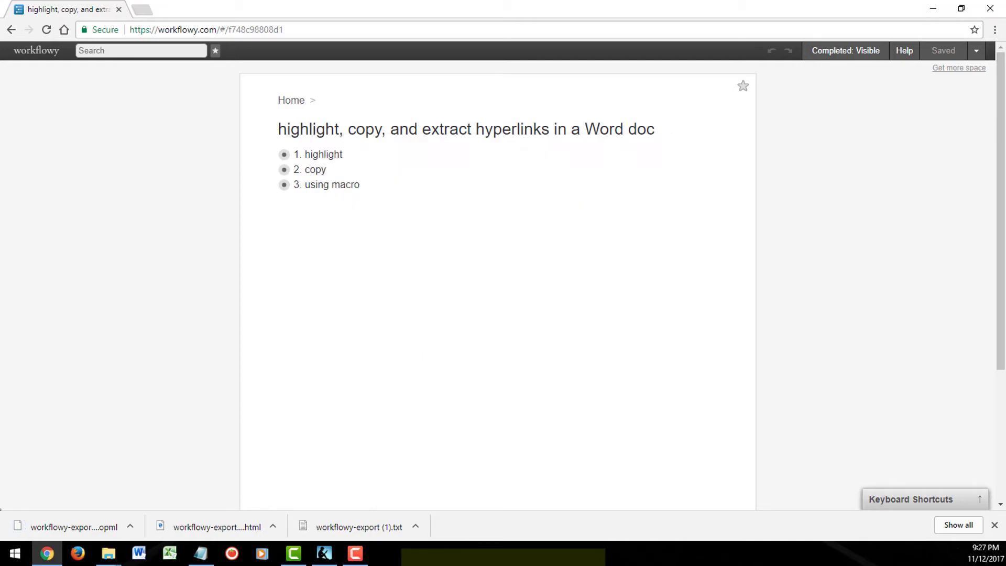
pyautogui.click(959, 68)
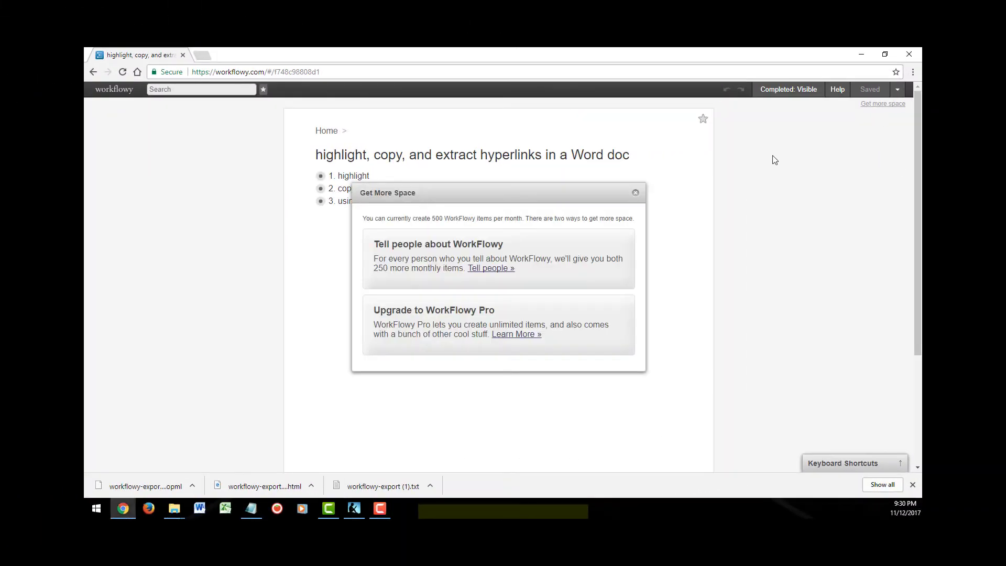
pyautogui.click(516, 333)
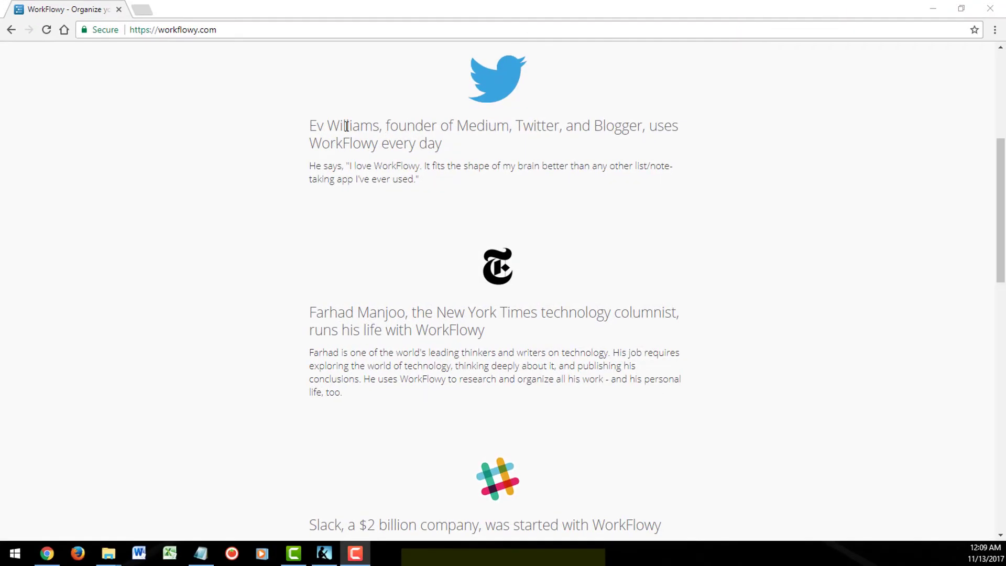
# Read the homepage testimonials (Atlassian, Hatching Twitter, WorkFlowy team) down to the closing sign-up section.
pyautogui.moveTo(309, 125); pyautogui.dragTo(441, 143)
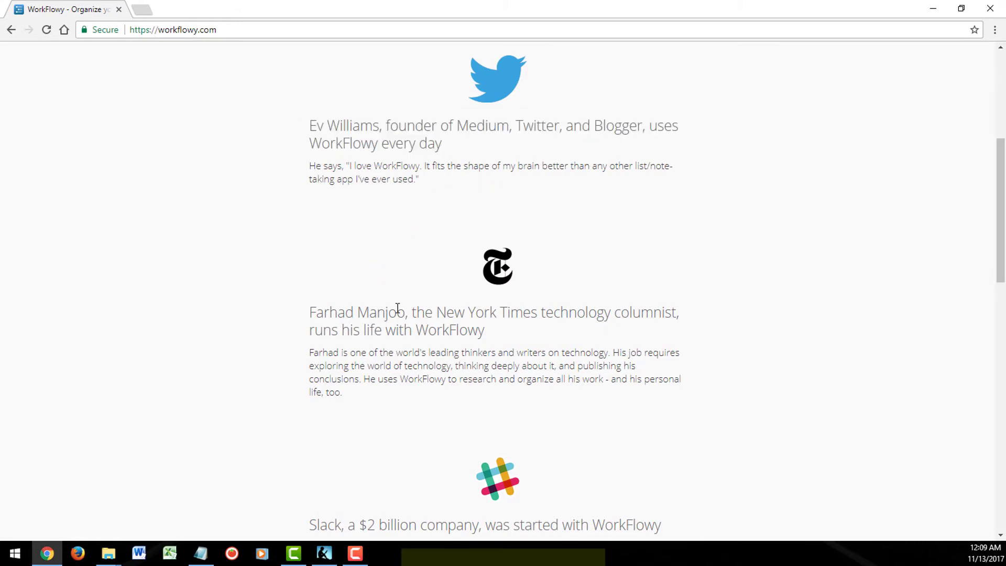
pyautogui.doubleClick(421, 312)
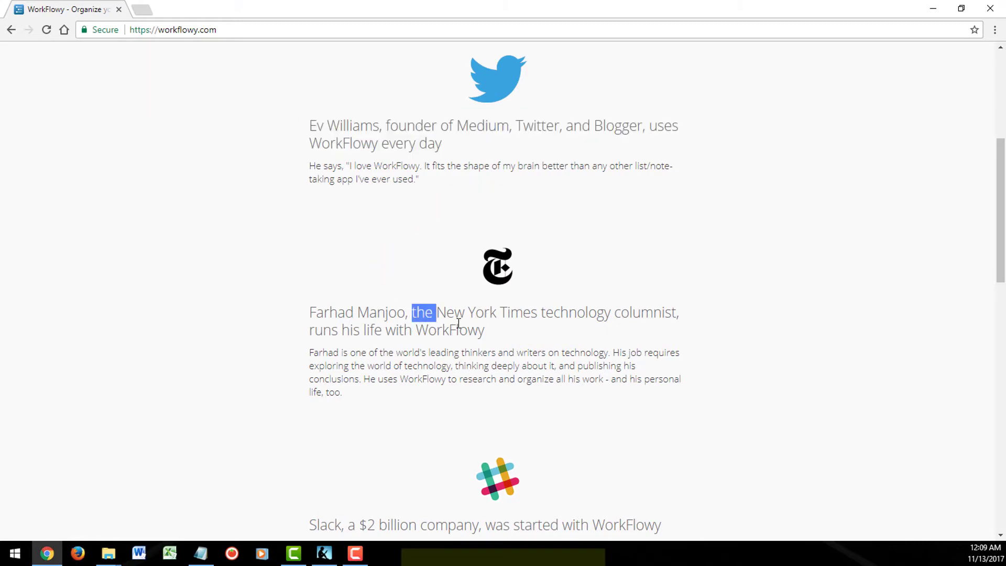
pyautogui.scroll(-3)
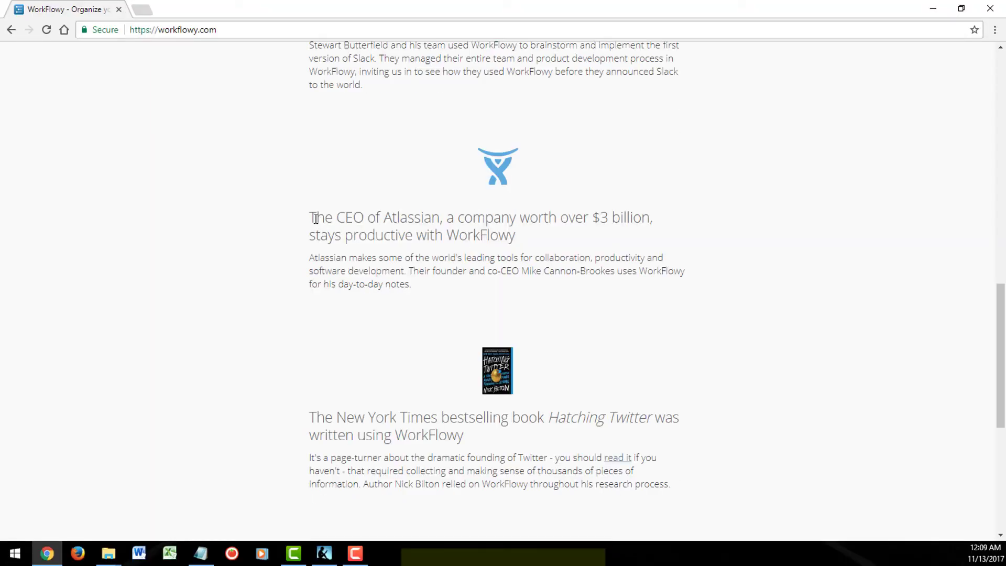
pyautogui.scroll(-3)
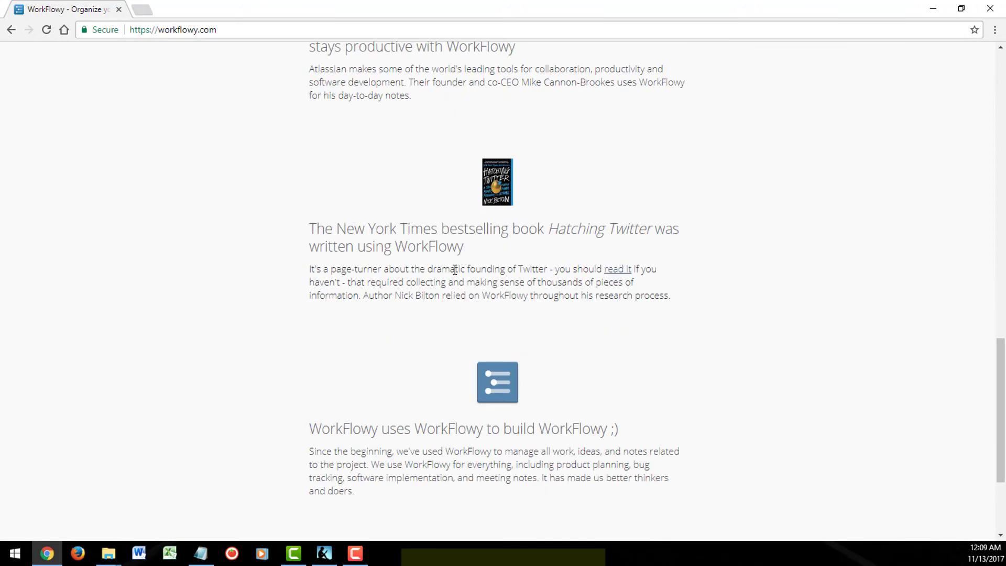
pyautogui.moveTo(327, 236)
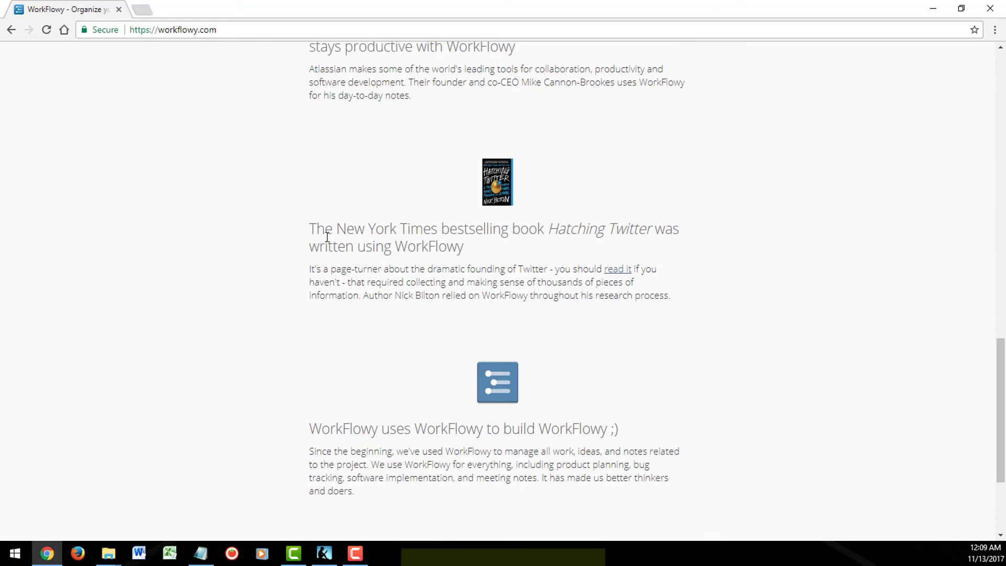
pyautogui.moveTo(308, 229); pyautogui.dragTo(674, 228)
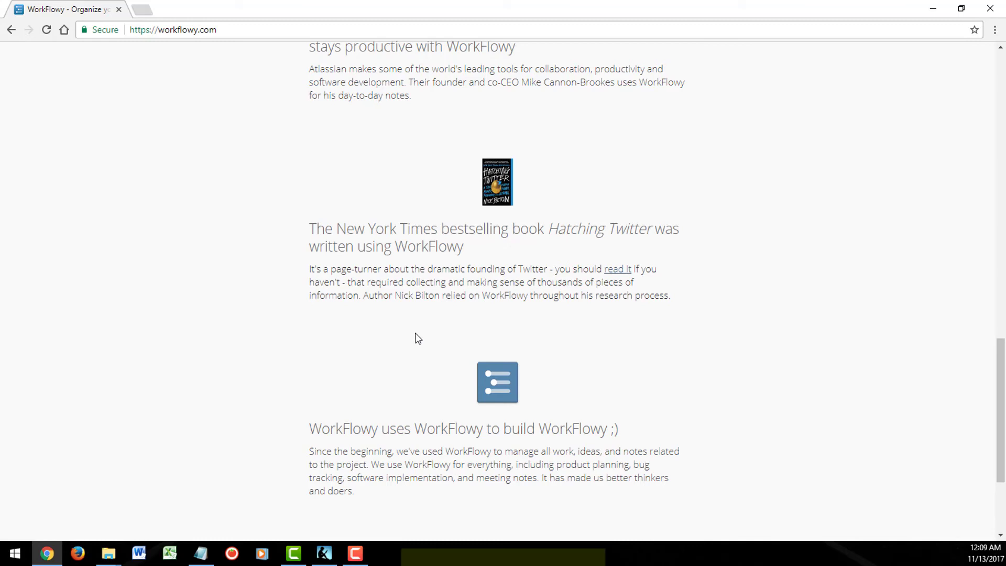
pyautogui.scroll(-3)
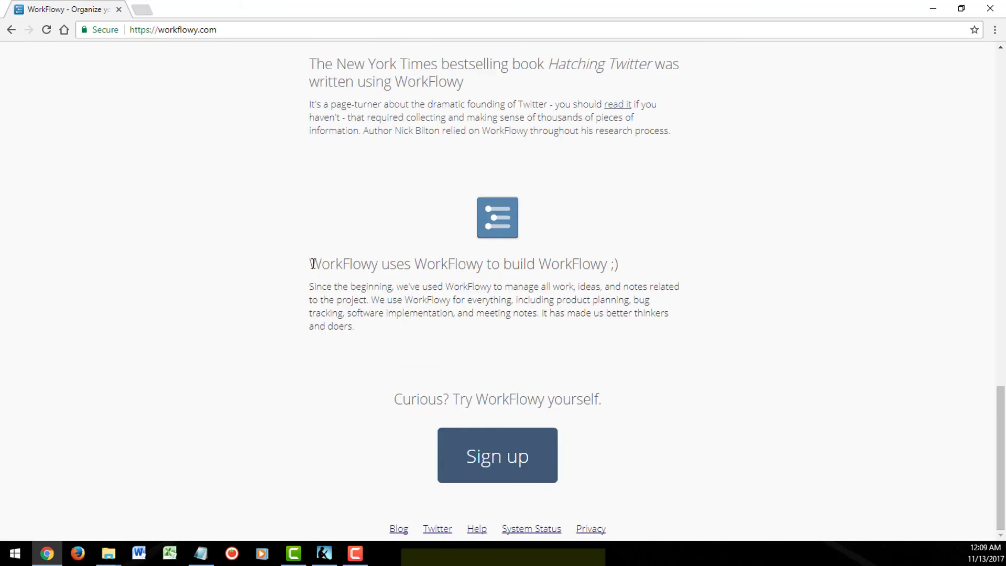